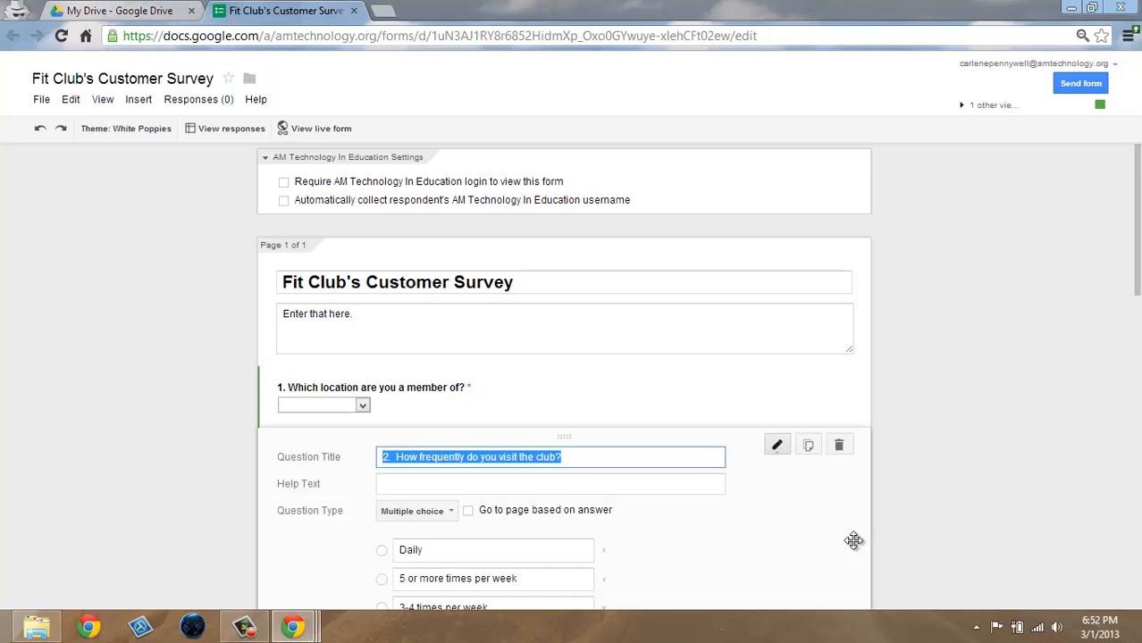
mouse_move(695, 373)
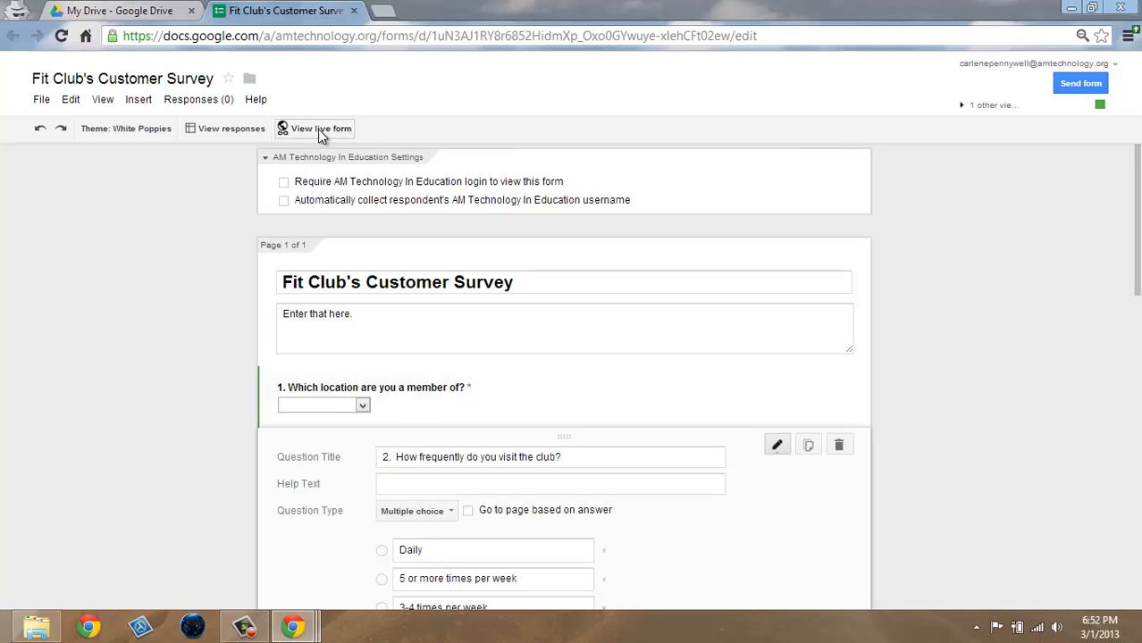
In the live form, answer Northeast, 5 or more times per week, and Aerobics and Spinning classes.
click(322, 129)
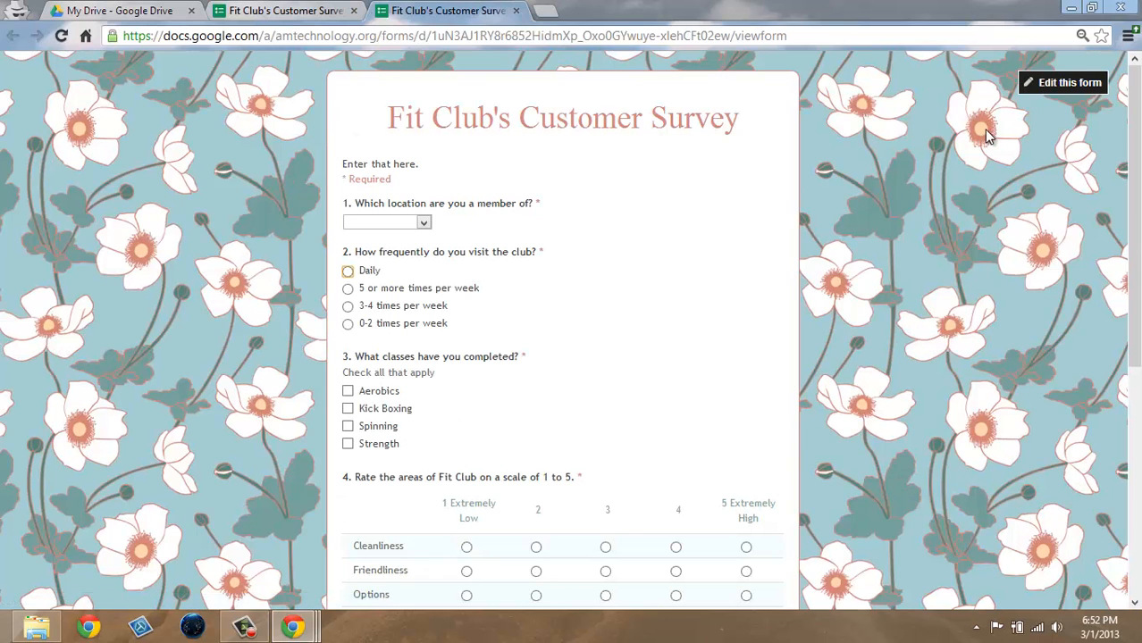
mouse_move(980, 136)
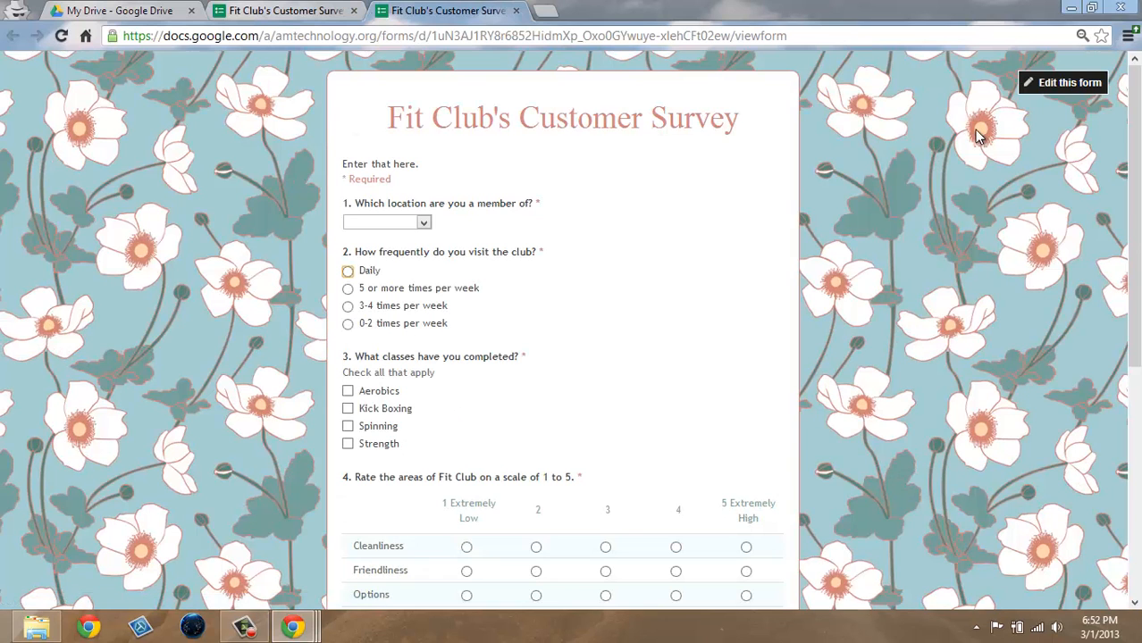
mouse_move(901, 222)
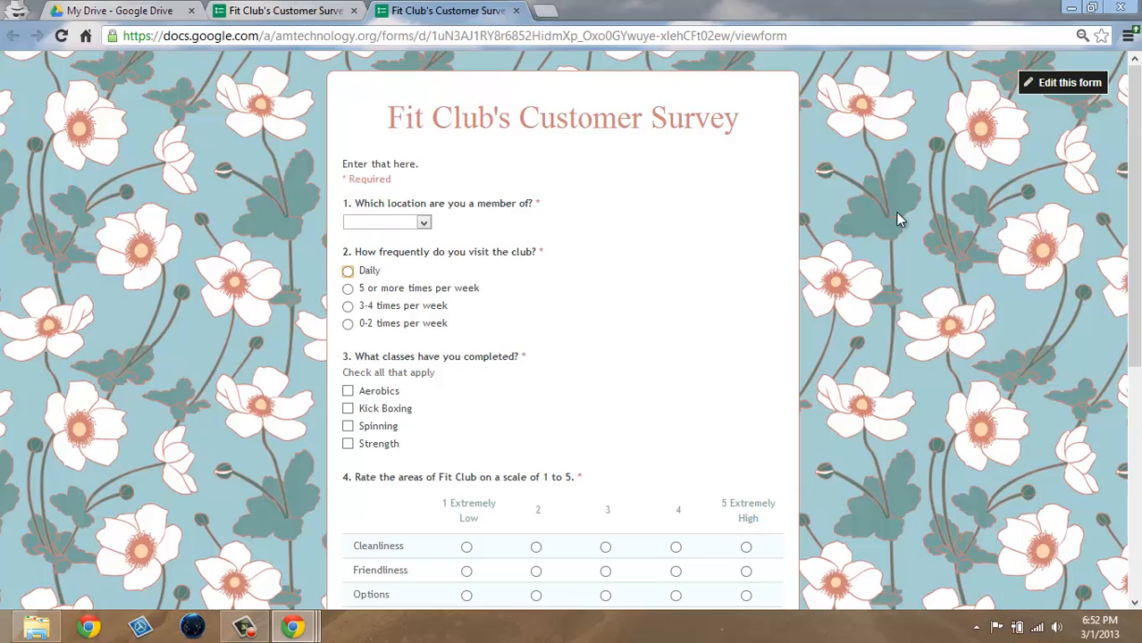
click(386, 222)
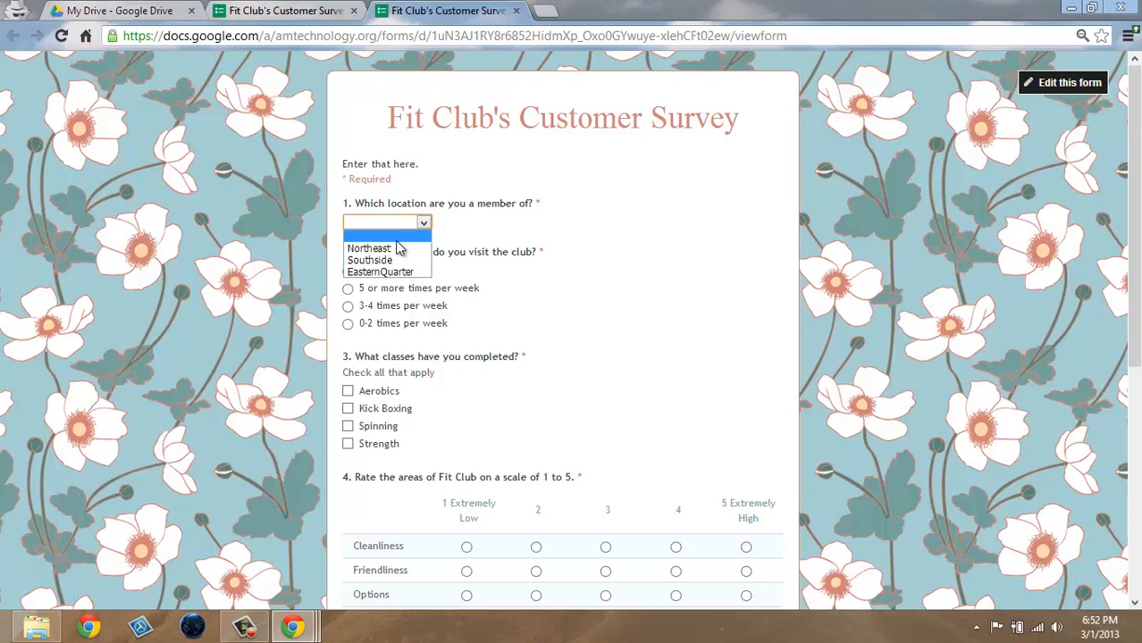
click(369, 248)
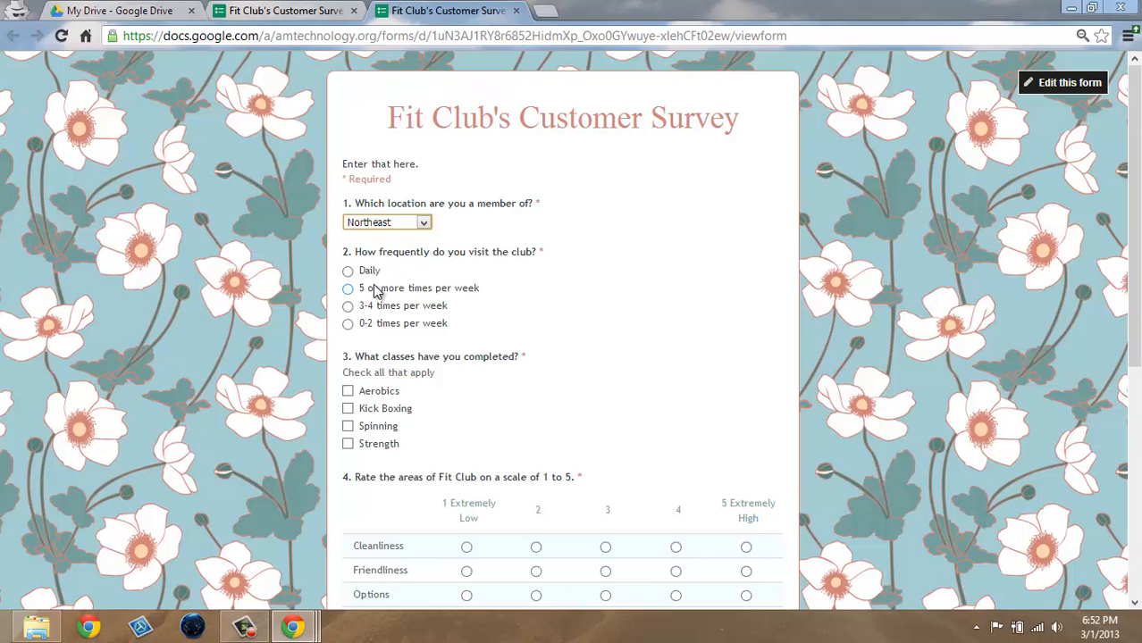
click(347, 288)
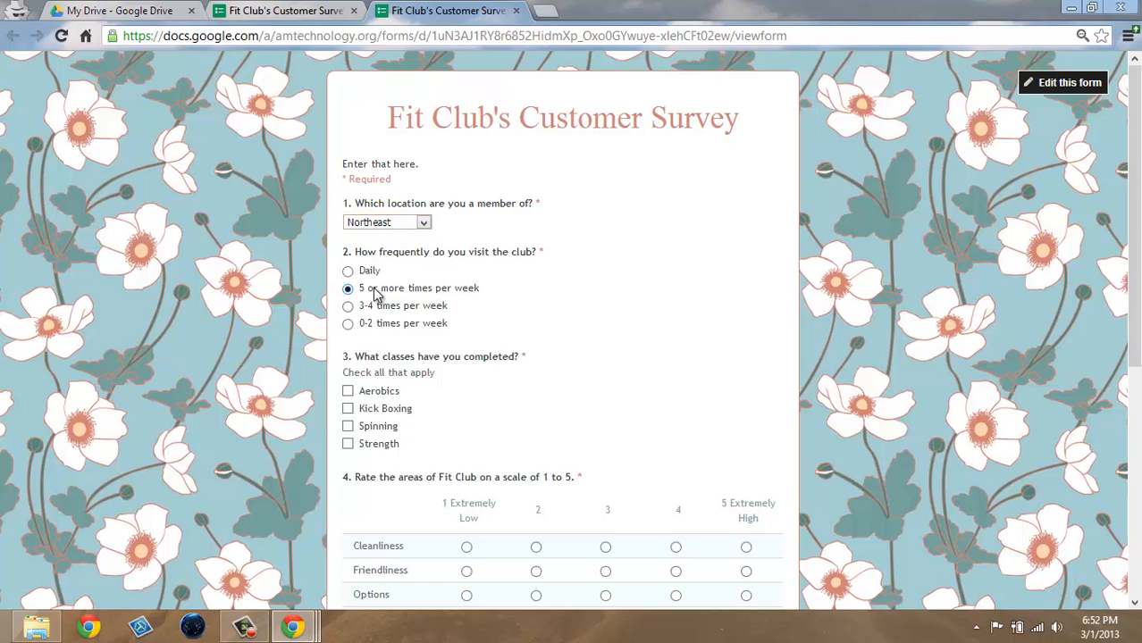
click(346, 425)
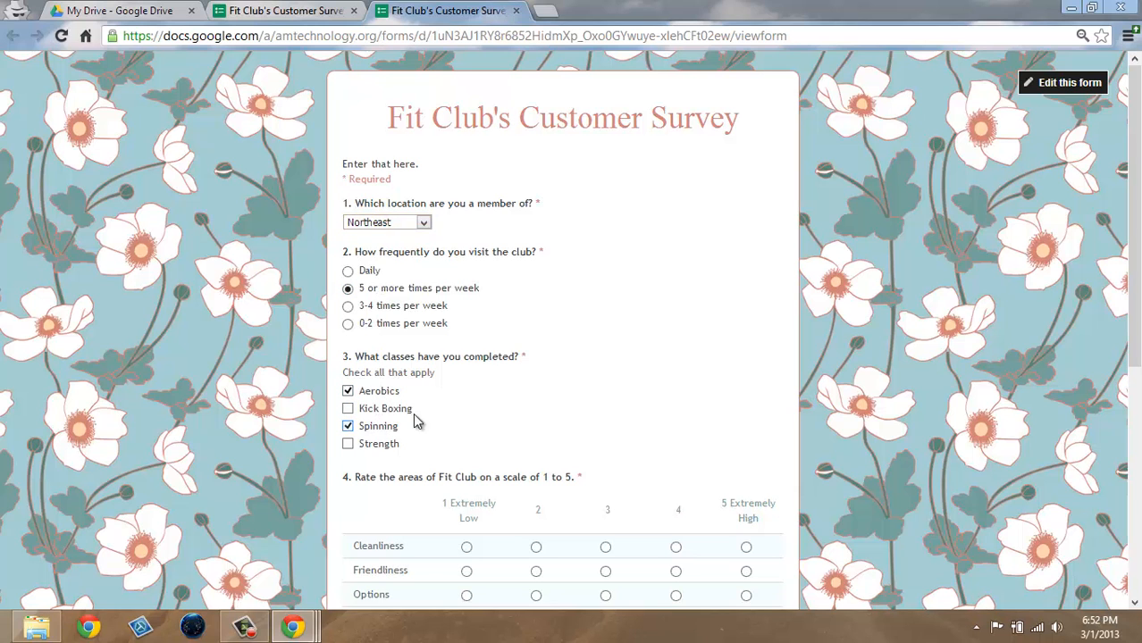
Complete the rating questions, enter email 'mail' and comment 'ok', and submit the response.
scroll(down, 3)
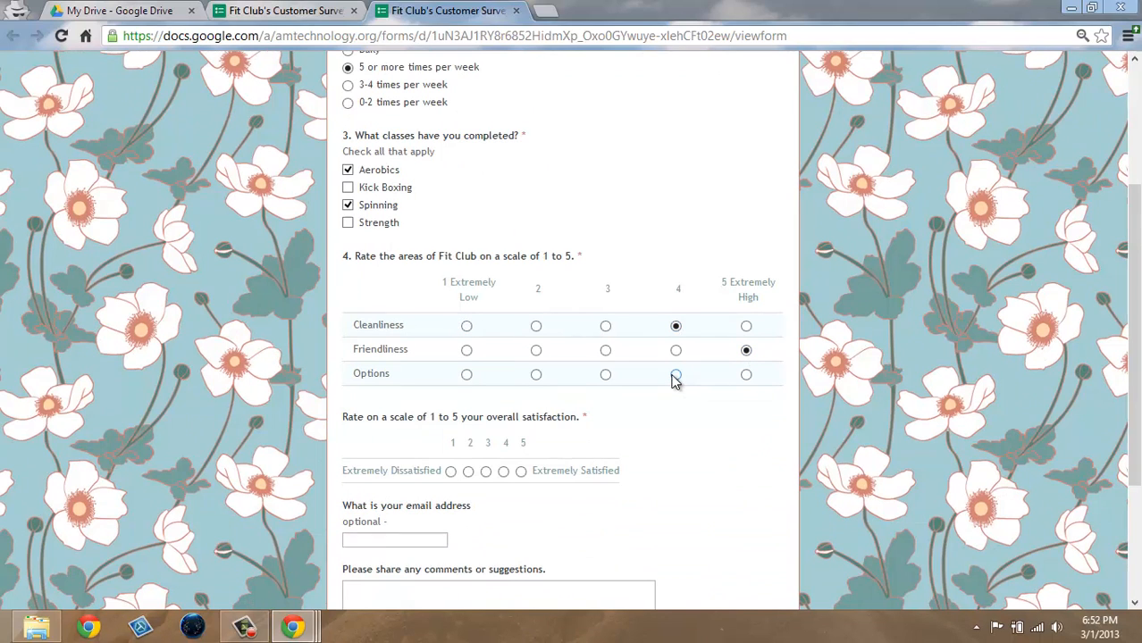
click(676, 376)
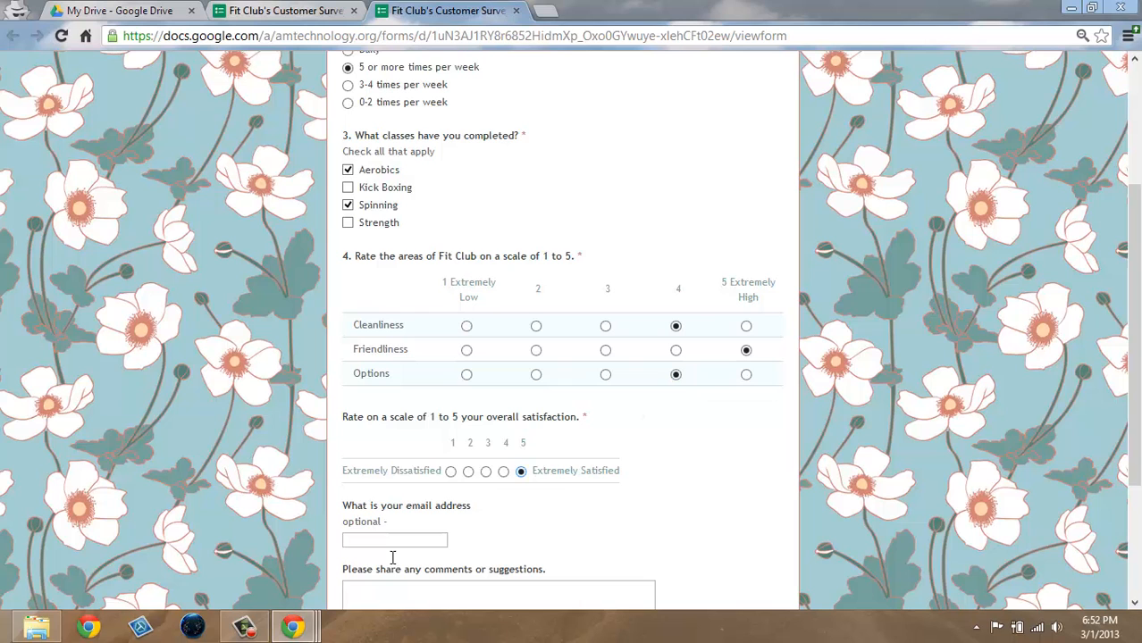
text(mail)
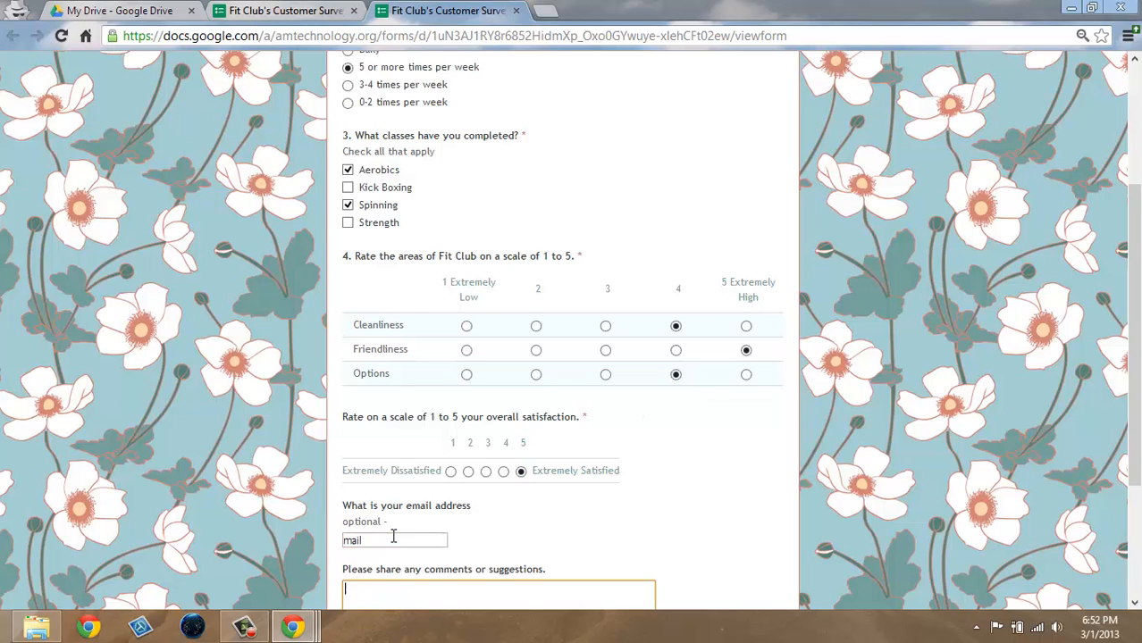
text(ok)
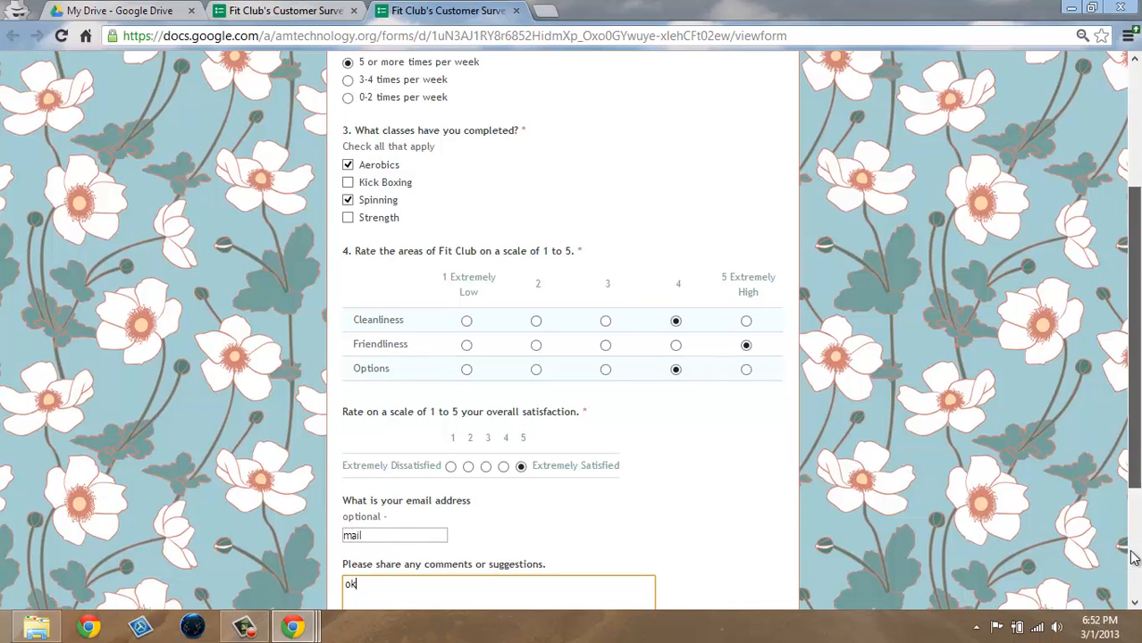
scroll(down, 3)
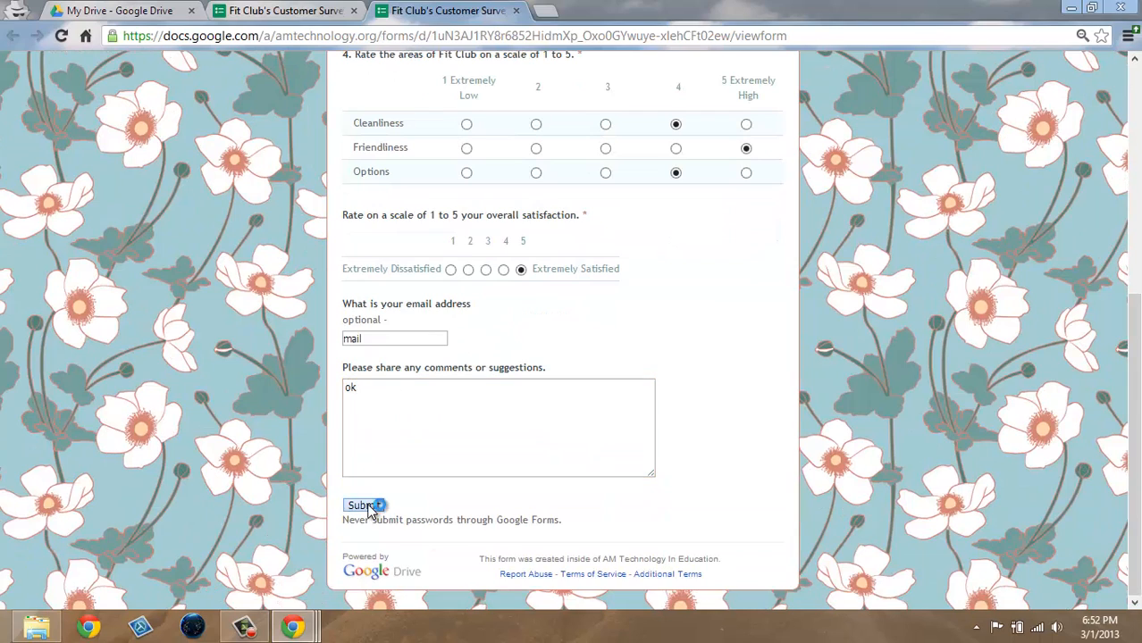
click(361, 506)
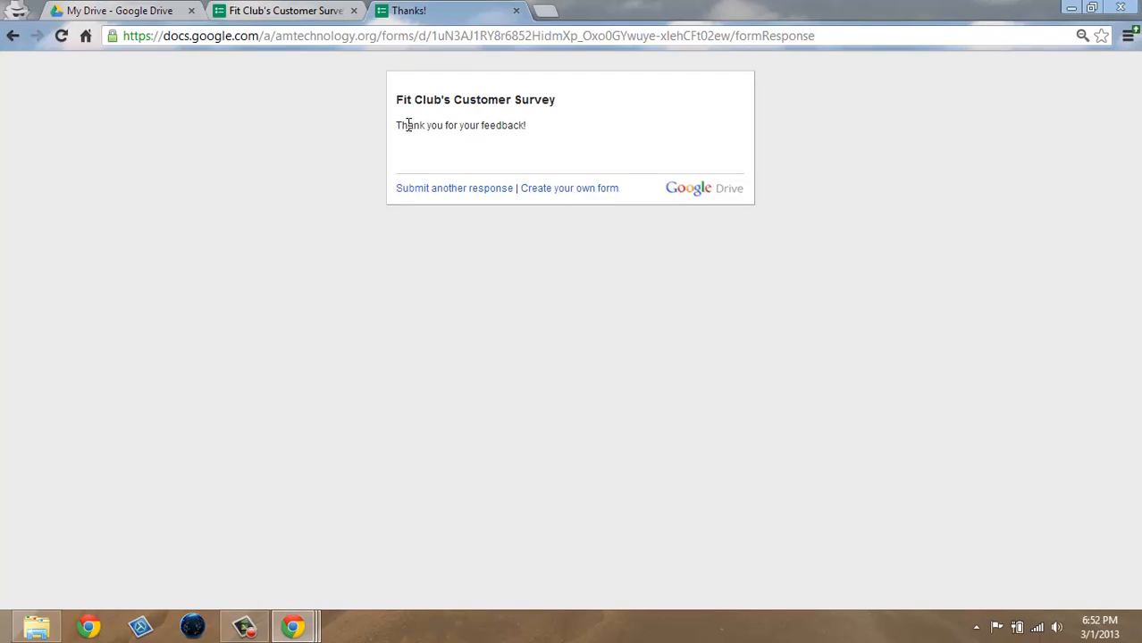
mouse_move(474, 147)
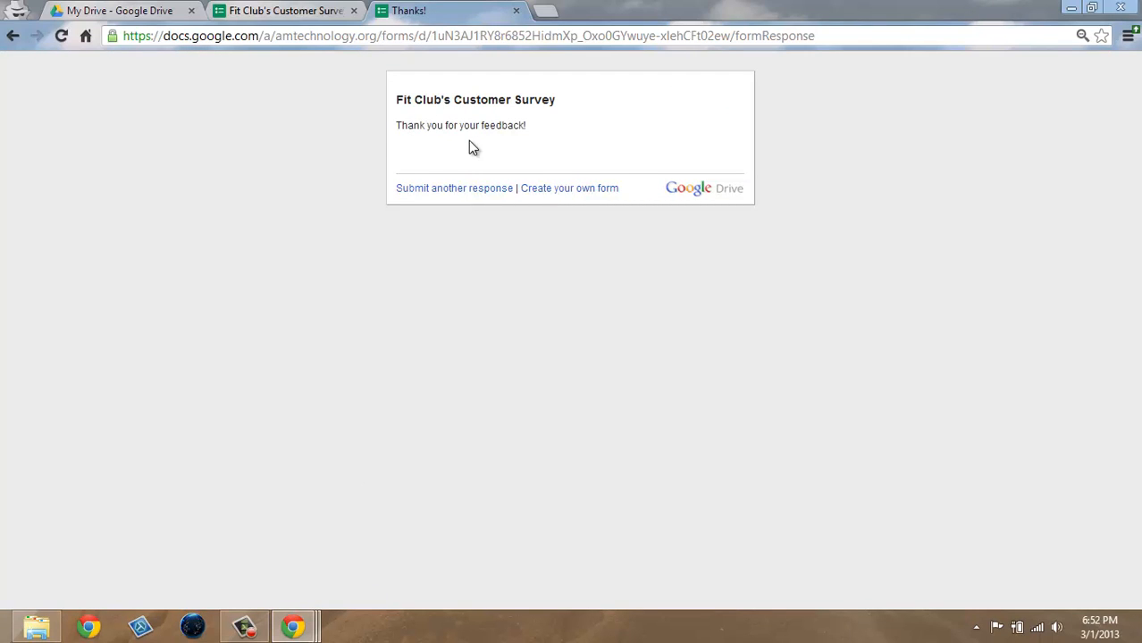
mouse_move(533, 156)
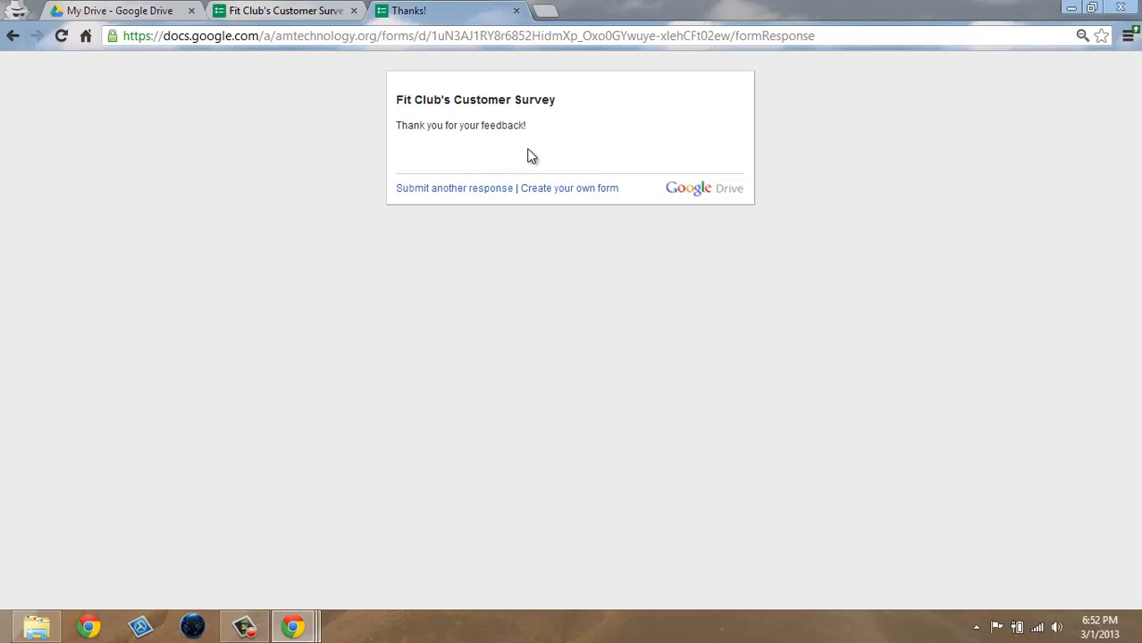
Return to the My Drive file list showing the survey and its Responses spreadsheet.
click(122, 11)
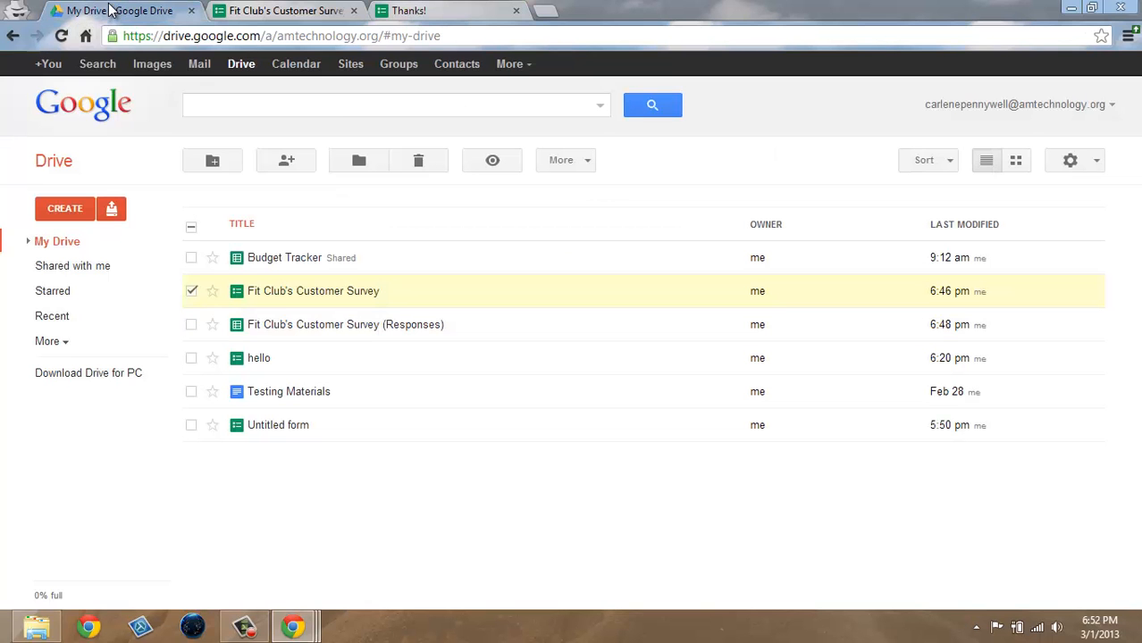
mouse_move(345, 326)
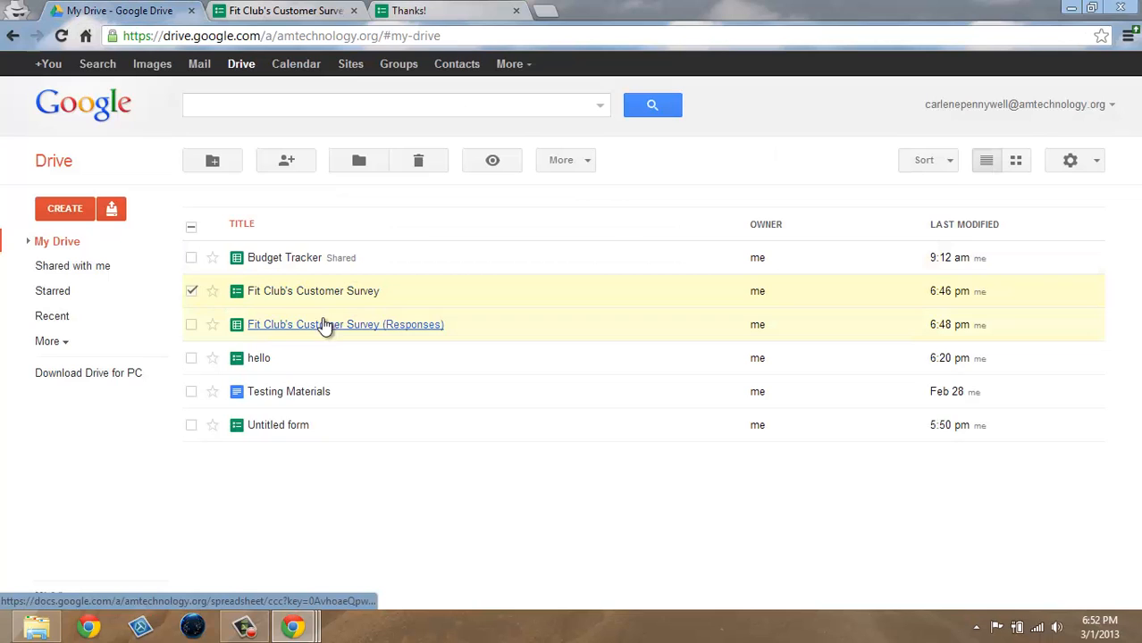
mouse_move(358, 330)
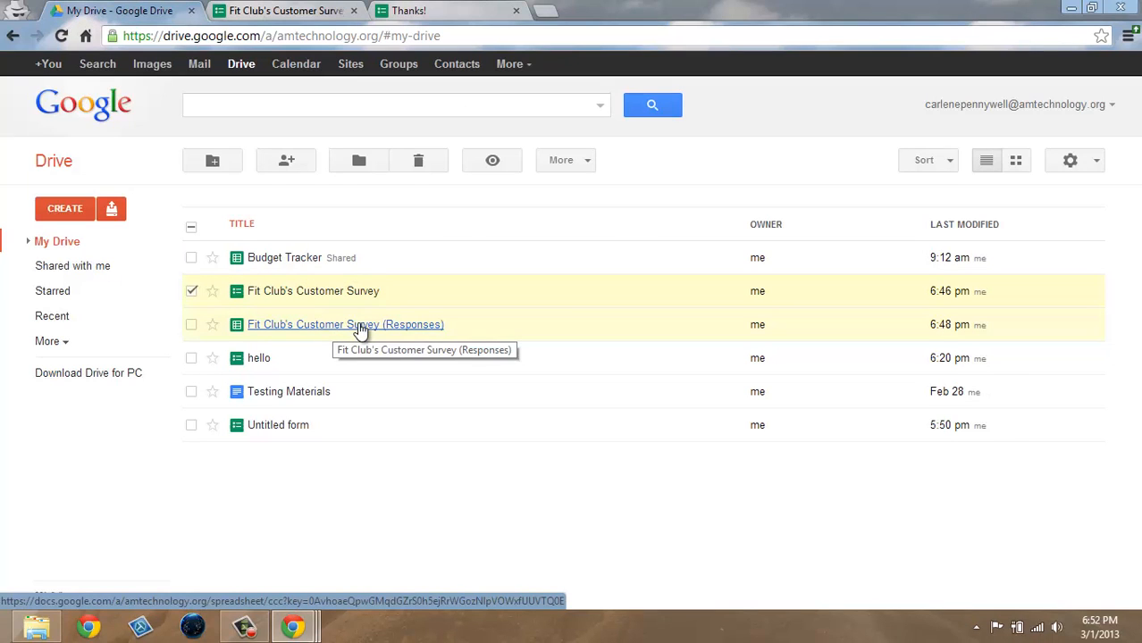
mouse_move(300, 329)
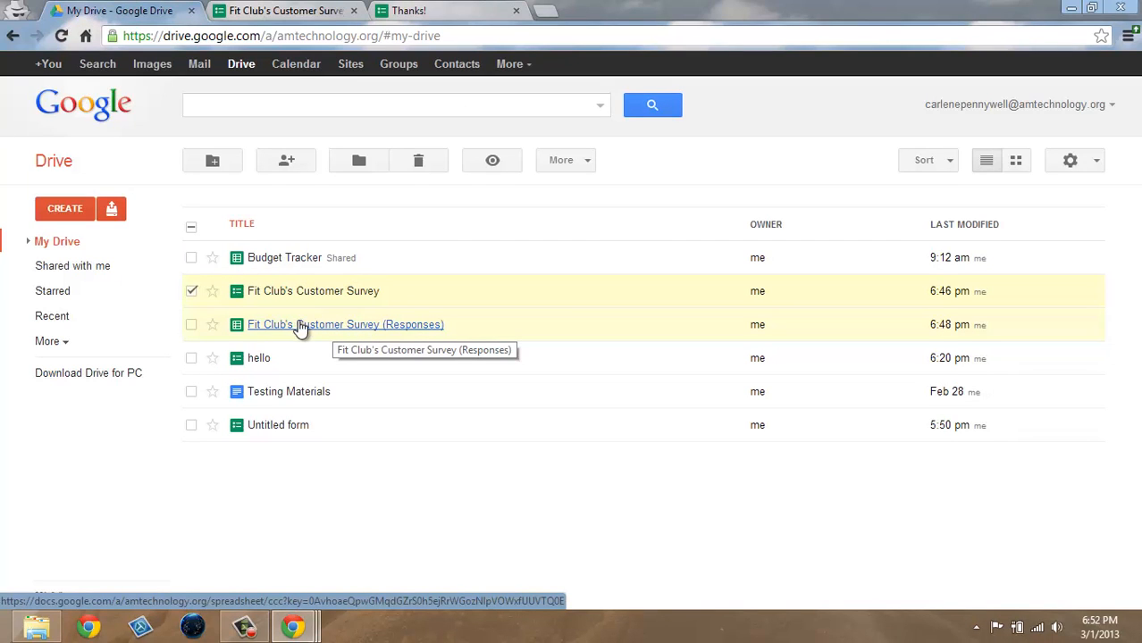
Open the Fit Club's Customer Survey (Responses) sheet and look through the Data and Form menus.
click(345, 325)
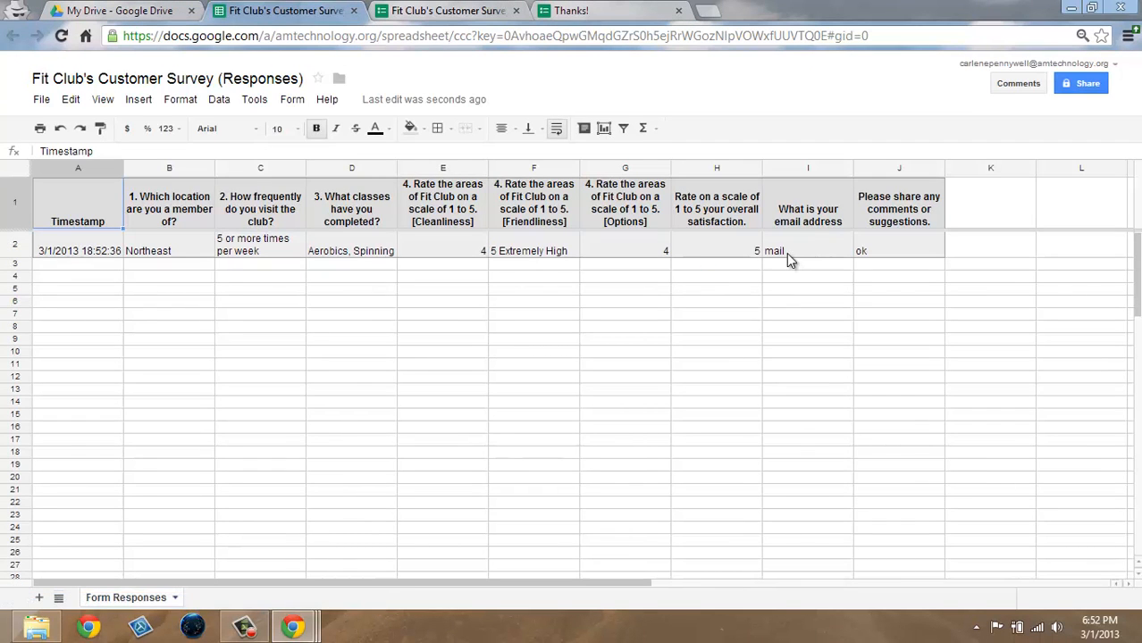
click(218, 100)
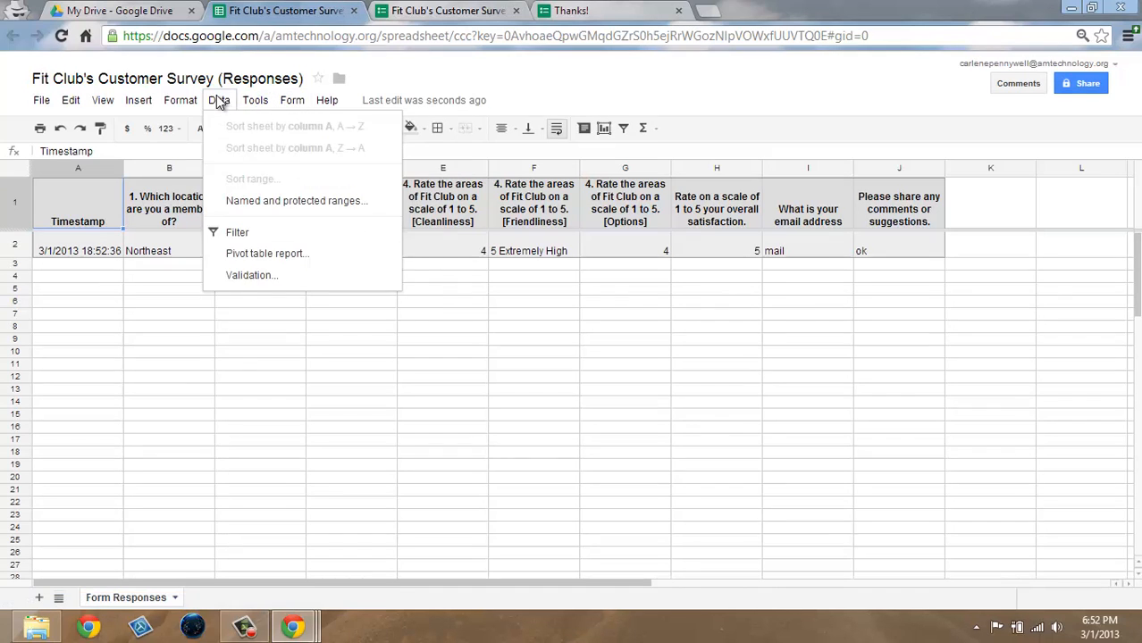
click(291, 100)
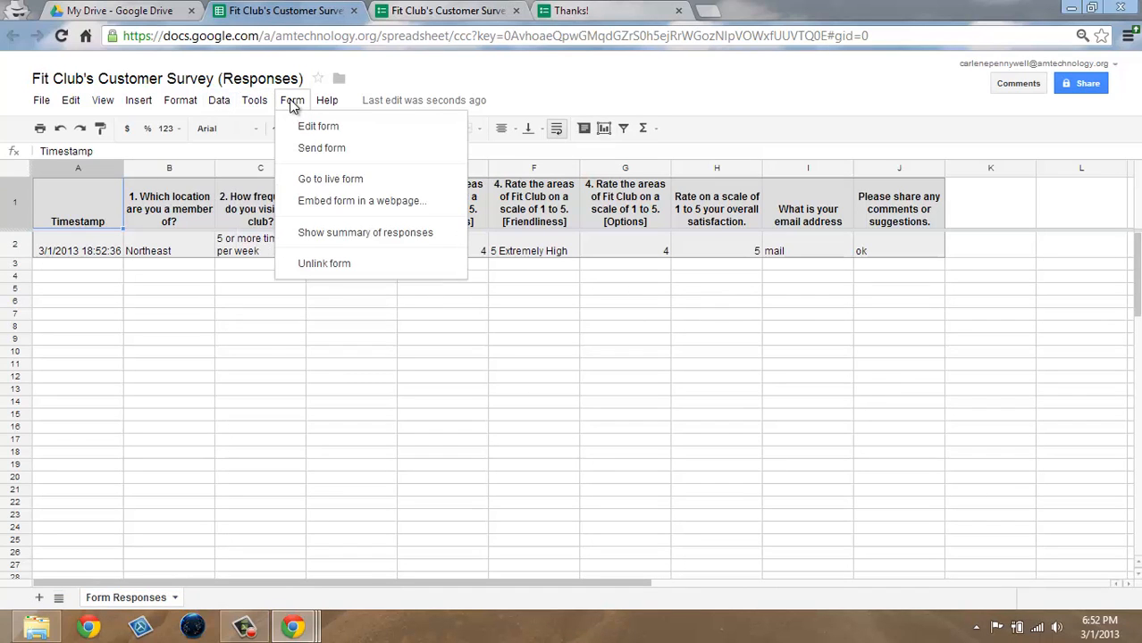
View the summary of responses (1 response), then return via the spreadsheet to the survey editor.
click(365, 232)
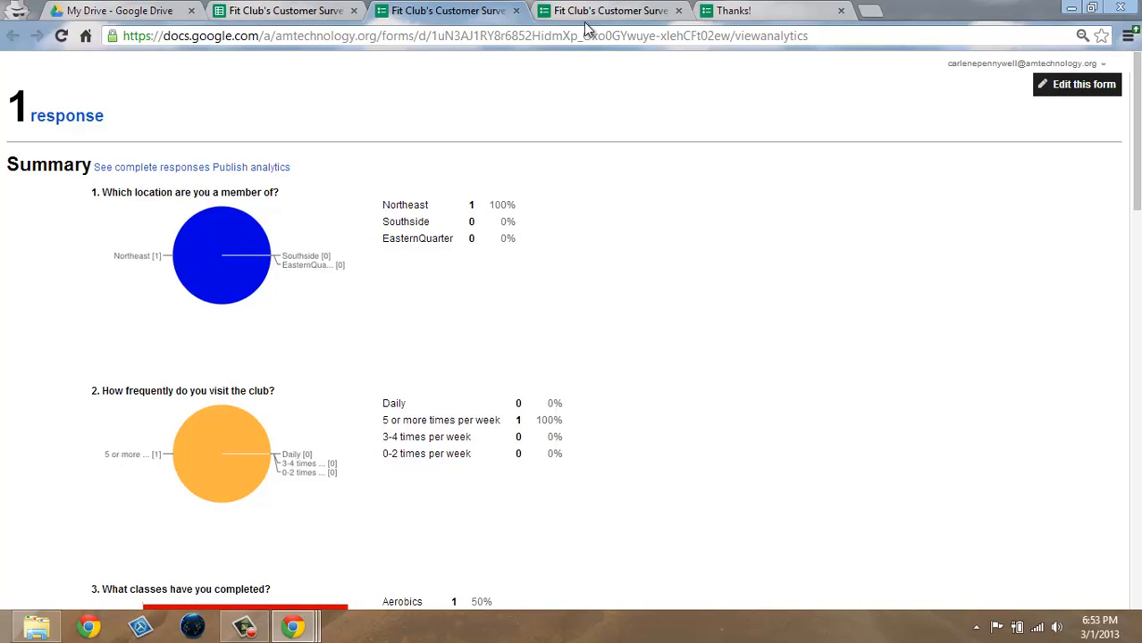
mouse_move(620, 158)
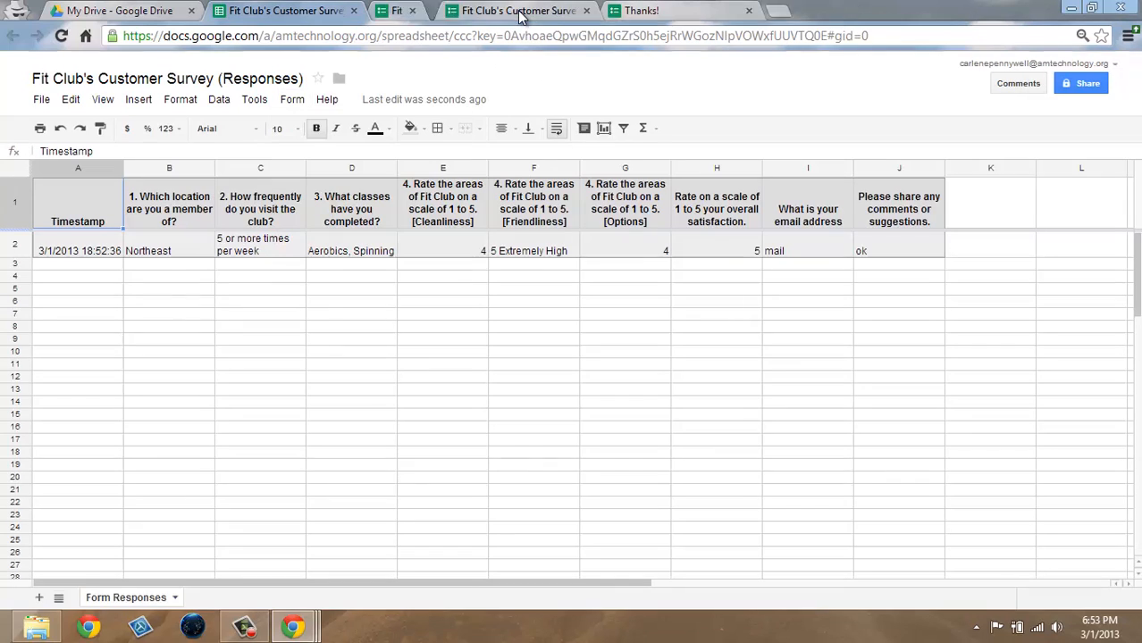
click(411, 11)
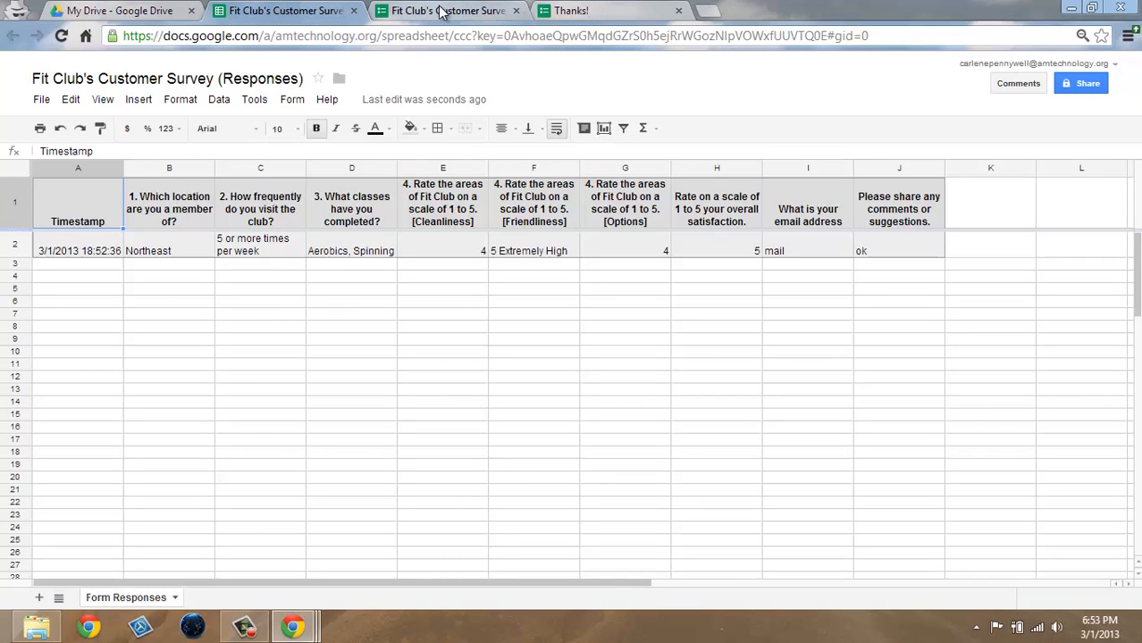
click(447, 11)
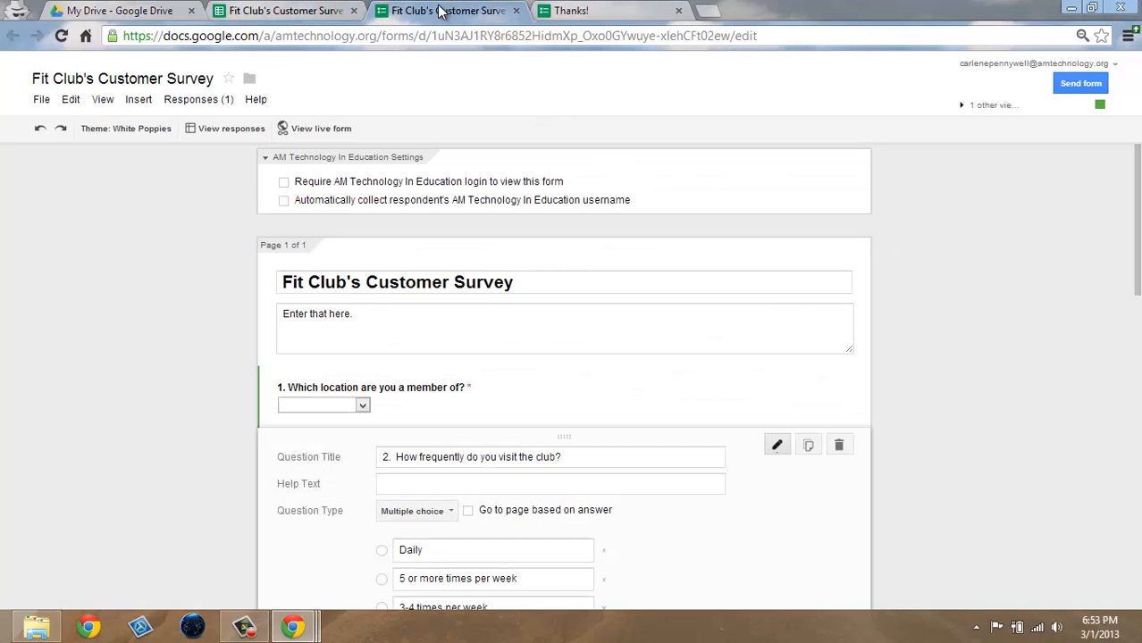